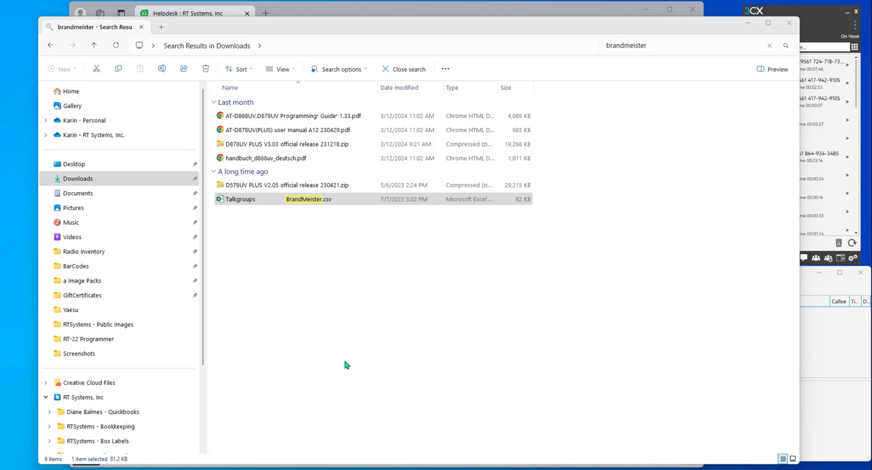
mouse_move(226, 256)
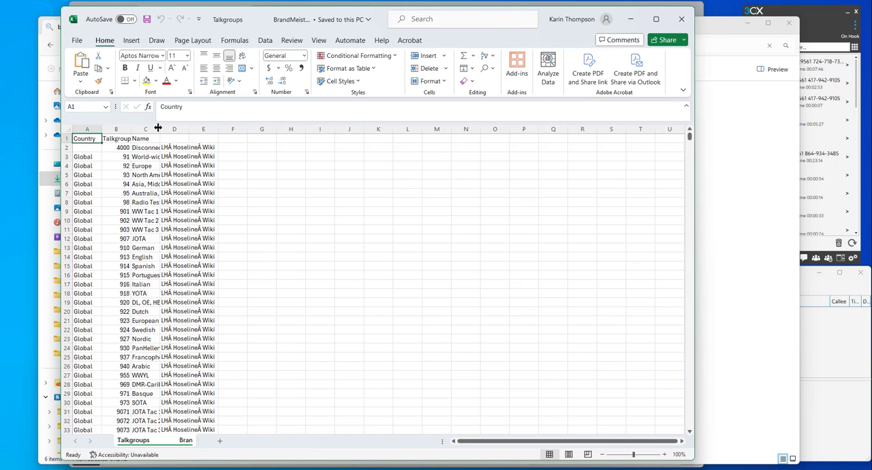
Autofit the talkgroup name column and enter 'Private' for the Disconnect row's column D
double_click(158, 128)
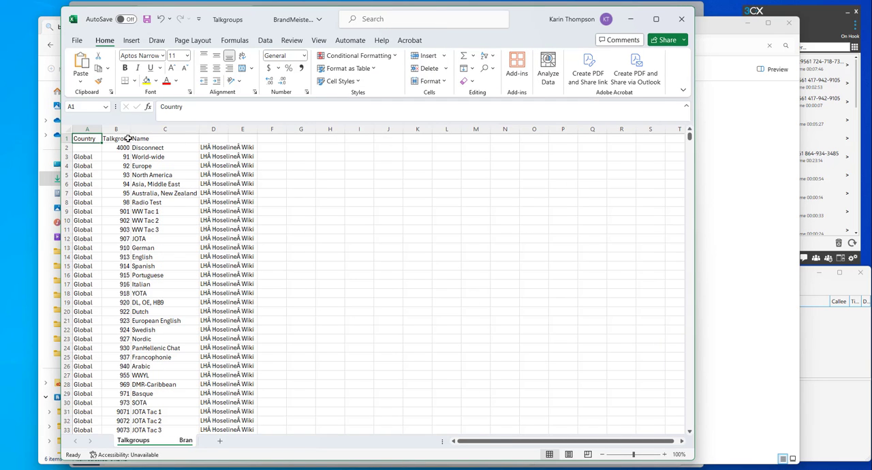
left_click(116, 128)
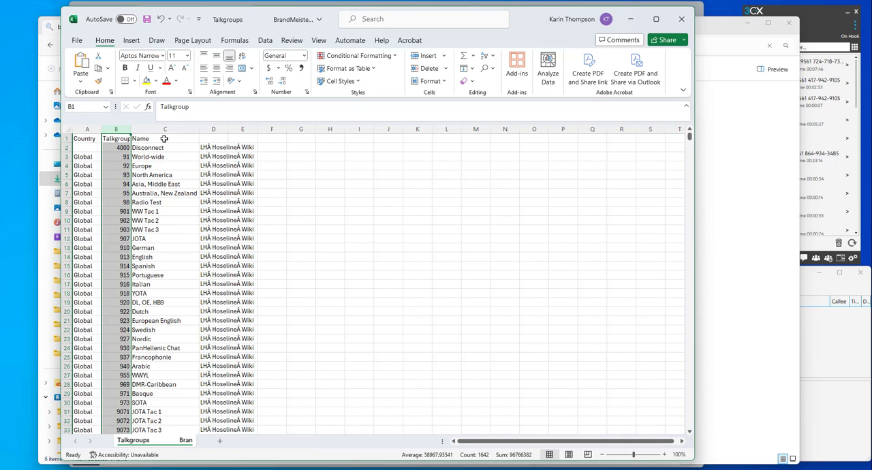
left_click(165, 128)
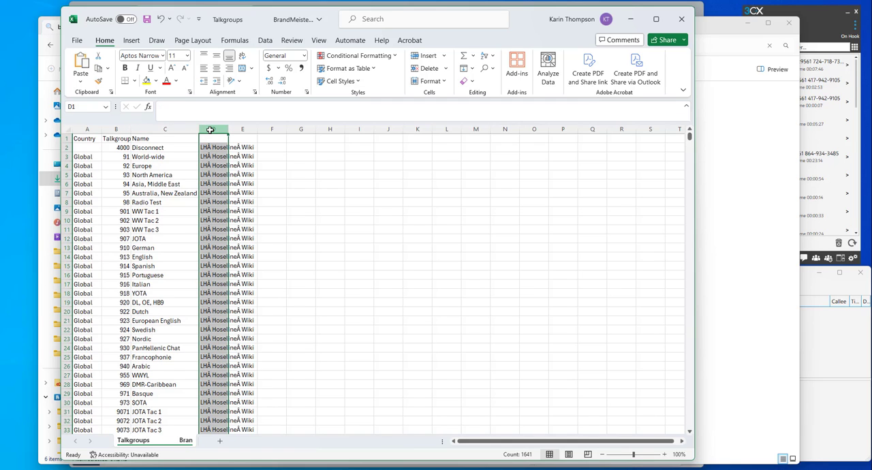
type("Private")
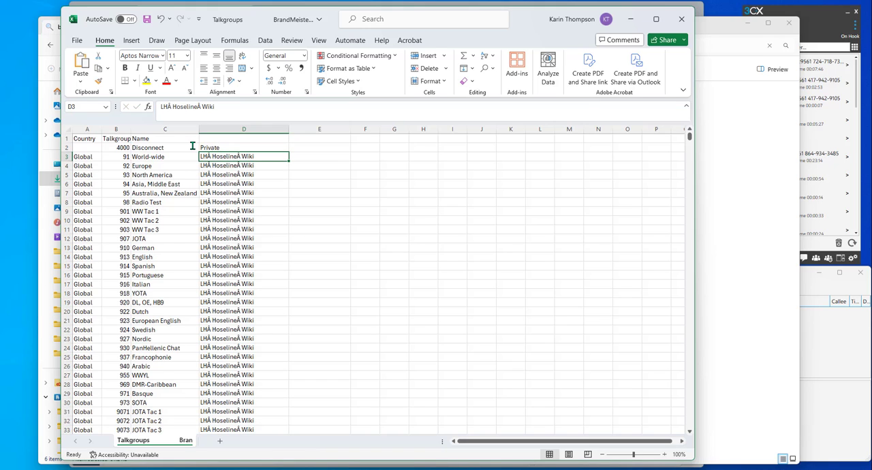
Fill column D with 'Group' for the remaining talkgroups and save the CSV
type("Group")
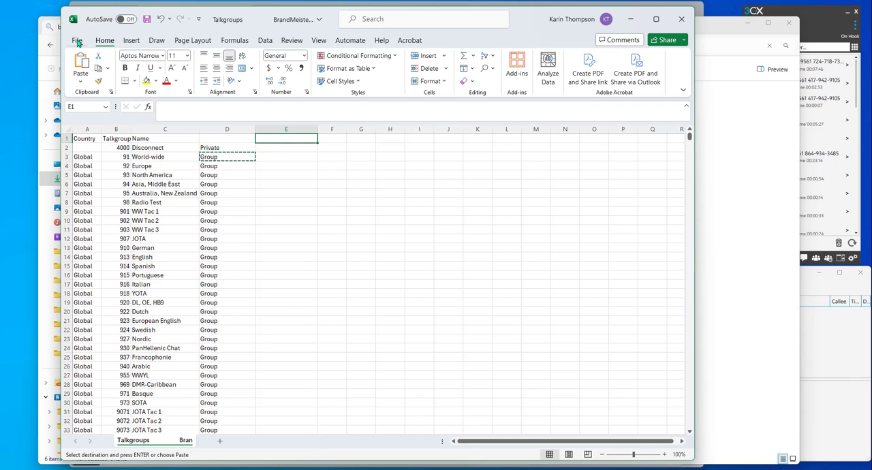
key("Escape")
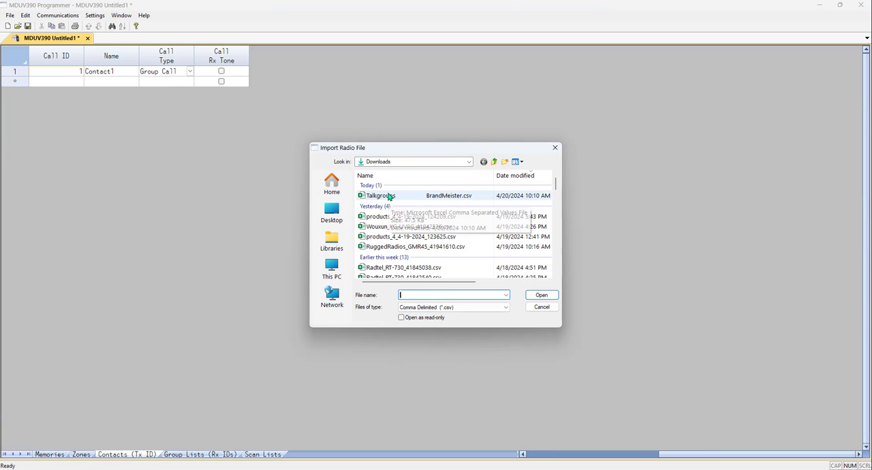
mouse_move(379, 195)
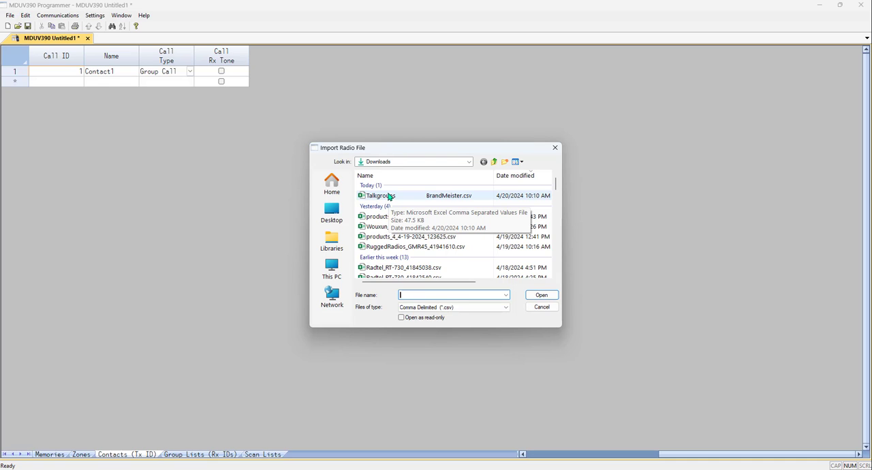
Import 'Talkgroups BrandMeister.csv' from Downloads into the import wizard
double_click(386, 196)
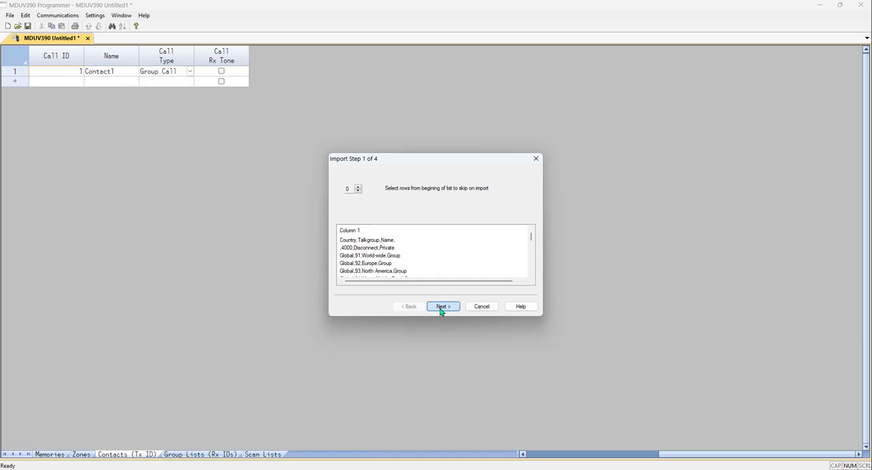
Keep all rows and comma delimiting, set the text qualifier to double quotes
left_click(443, 306)
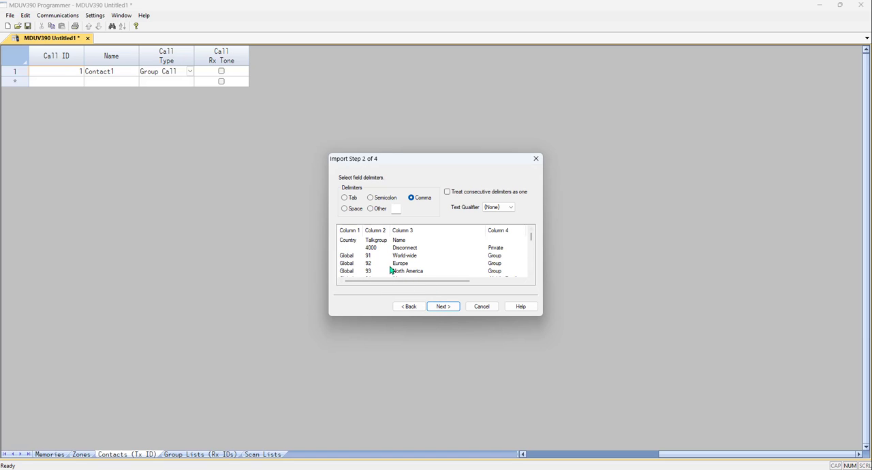
mouse_move(509, 247)
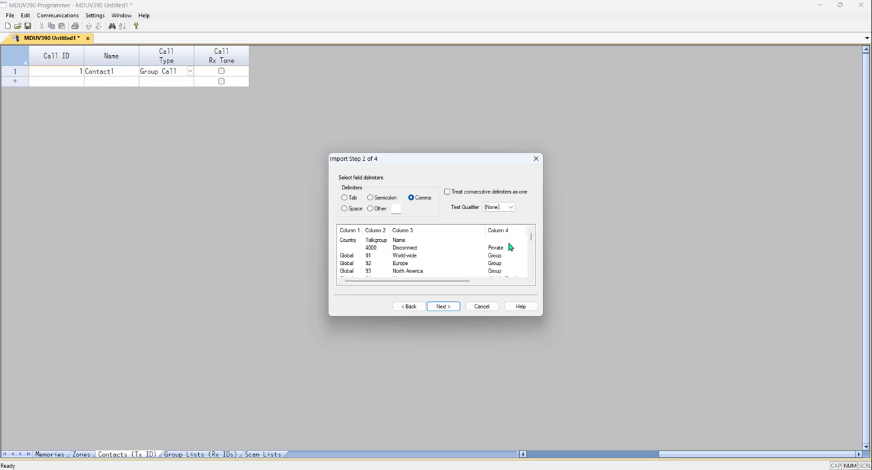
mouse_move(480, 239)
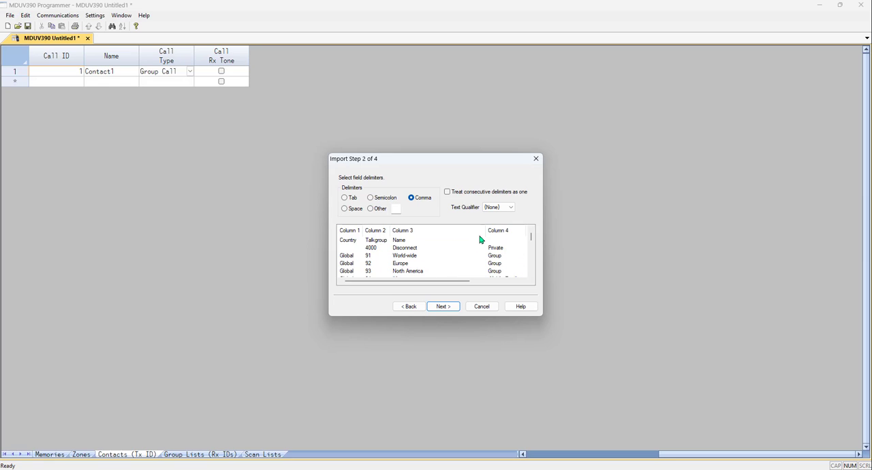
left_click(511, 207)
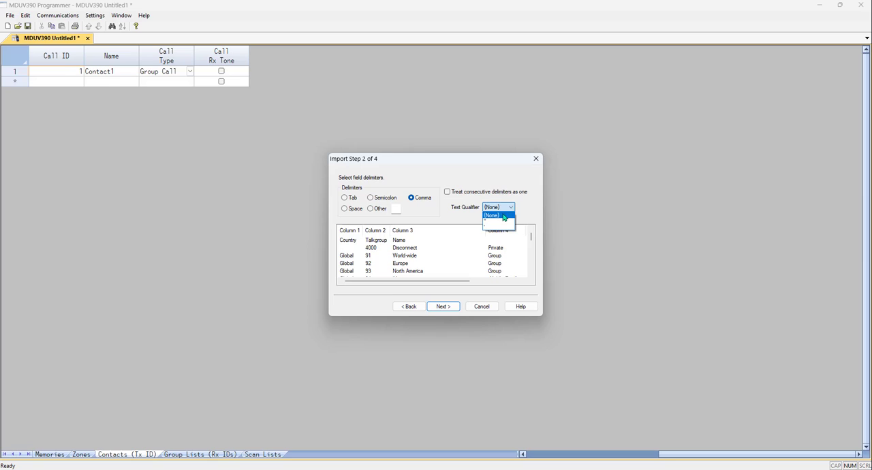
left_click(491, 215)
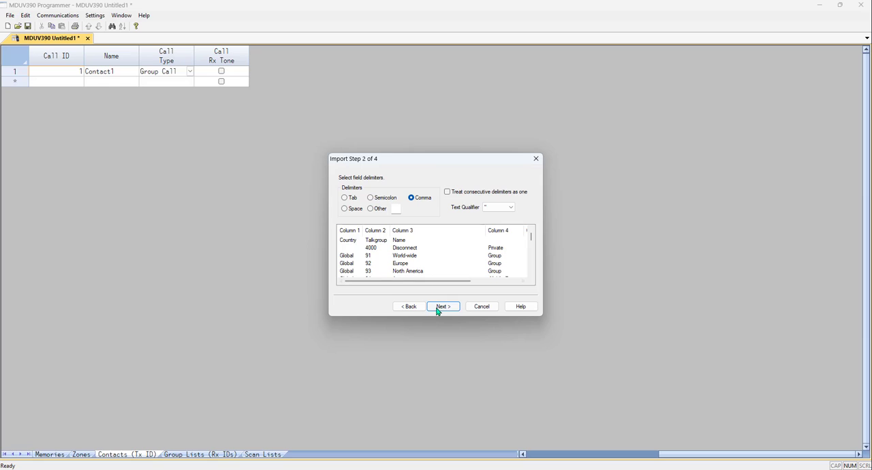
left_click(442, 306)
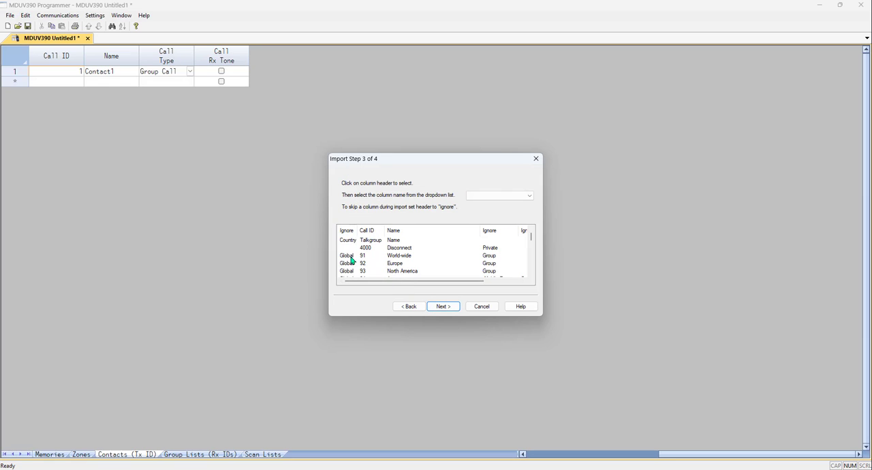
mouse_move(347, 274)
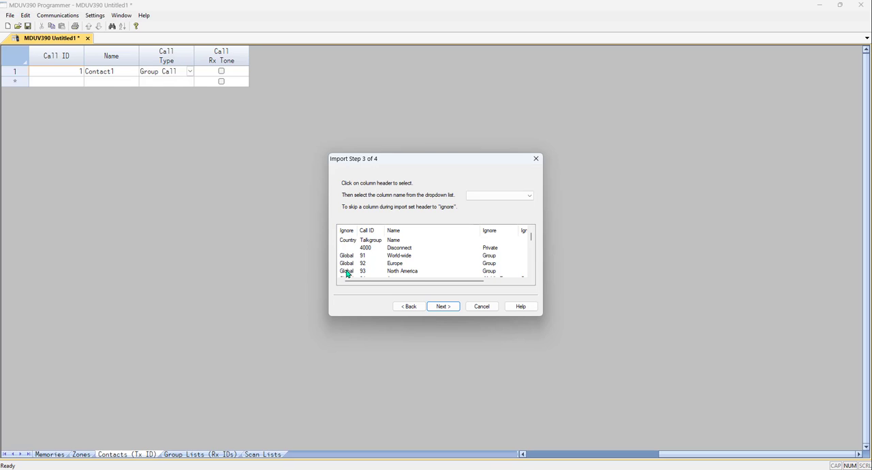
mouse_move(368, 240)
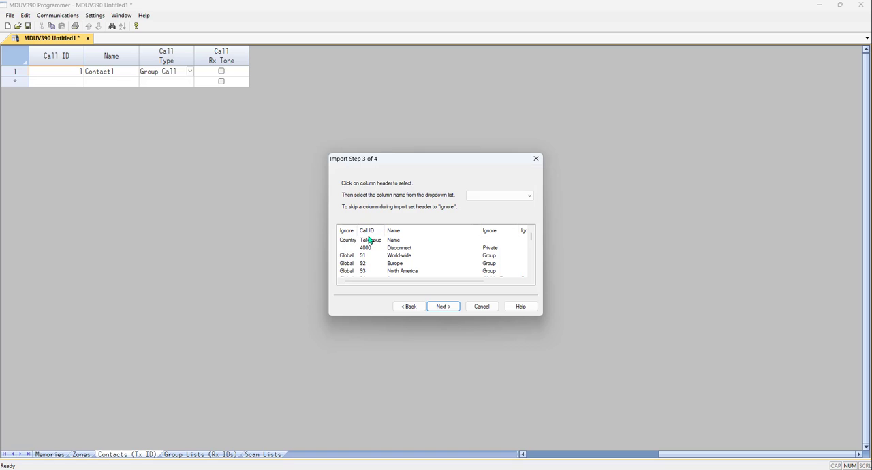
Map Column 4 to Call Type and advance to the row-selection step
left_click(394, 230)
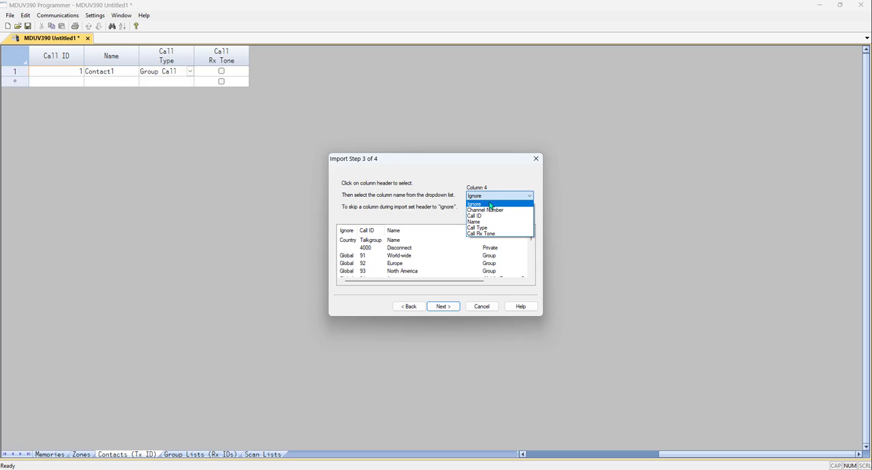
left_click(477, 227)
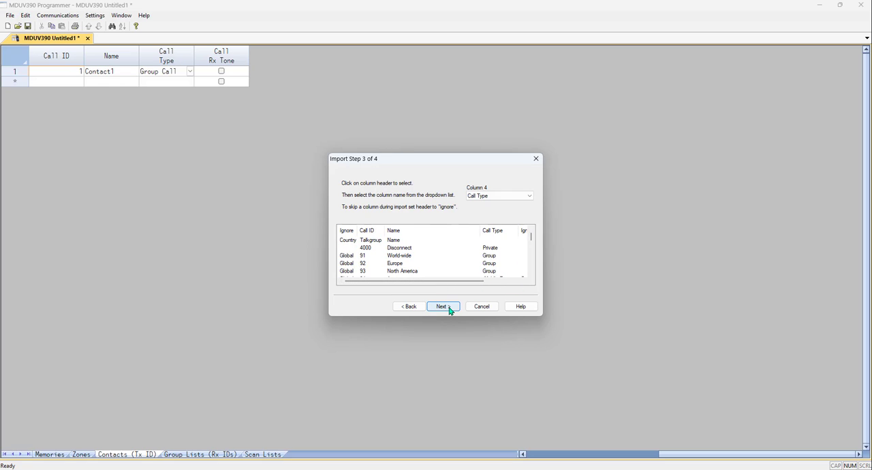
left_click(442, 306)
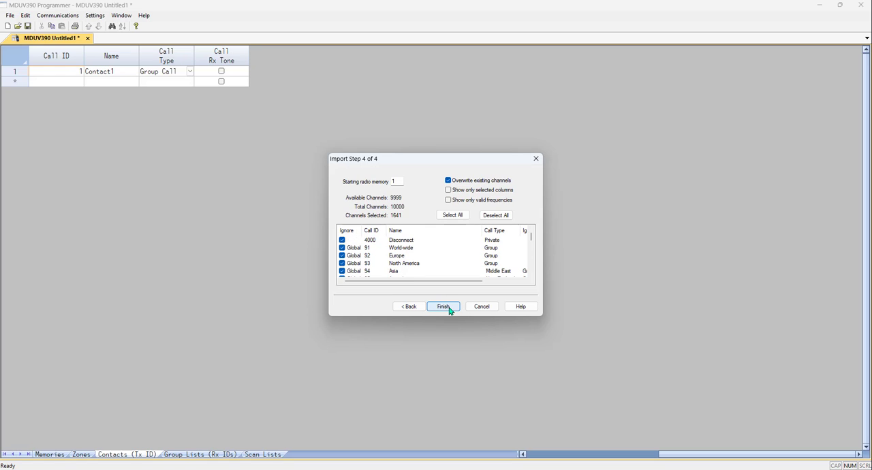
Finish importing the 1641 talkgroups and scroll through the new Group Call contacts
left_click(443, 306)
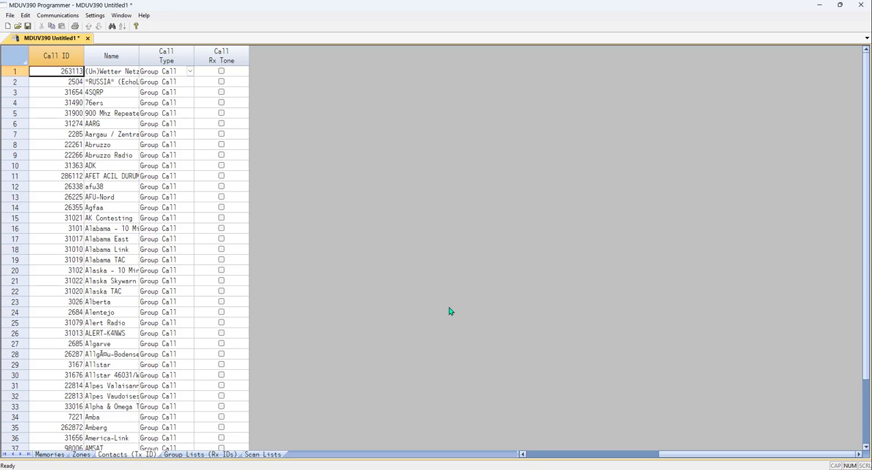
mouse_move(866, 87)
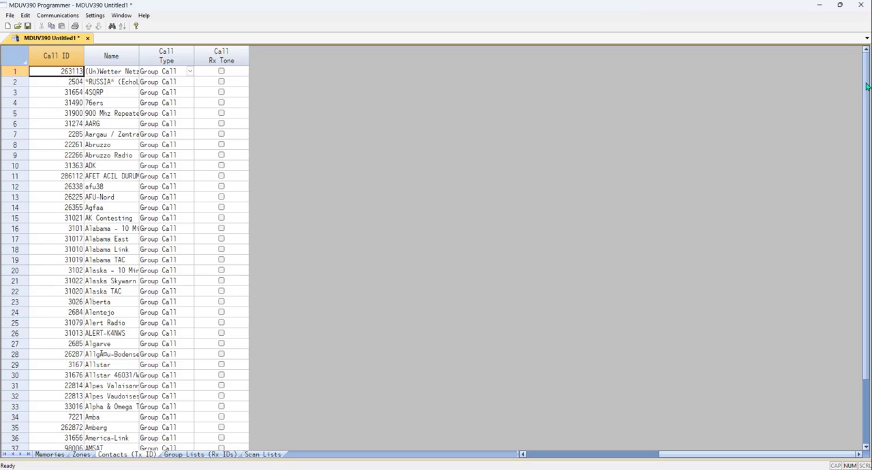
scroll("down", 3)
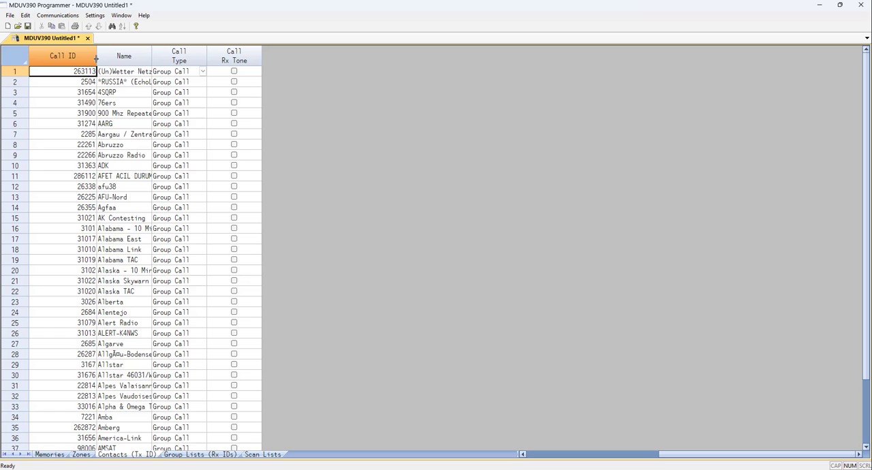
mouse_move(41, 383)
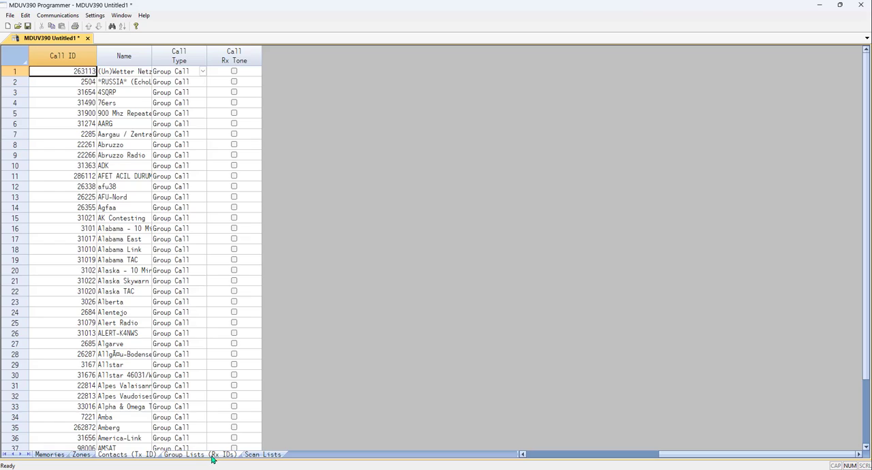
left_click(199, 454)
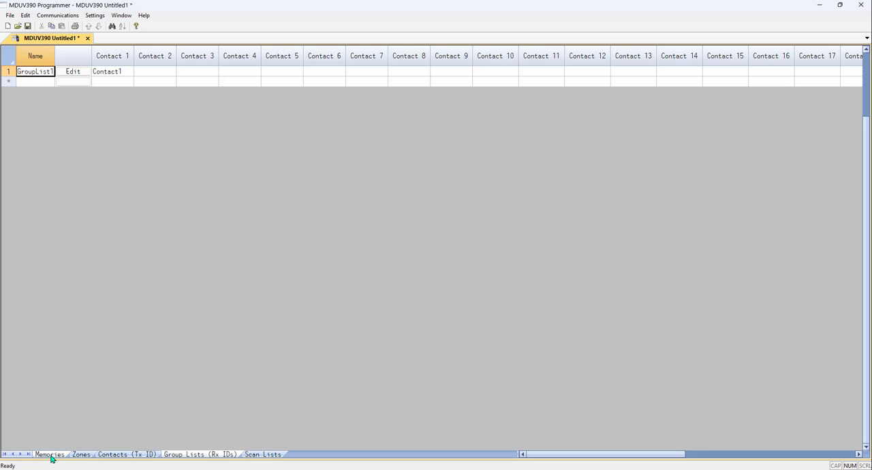
left_click(48, 454)
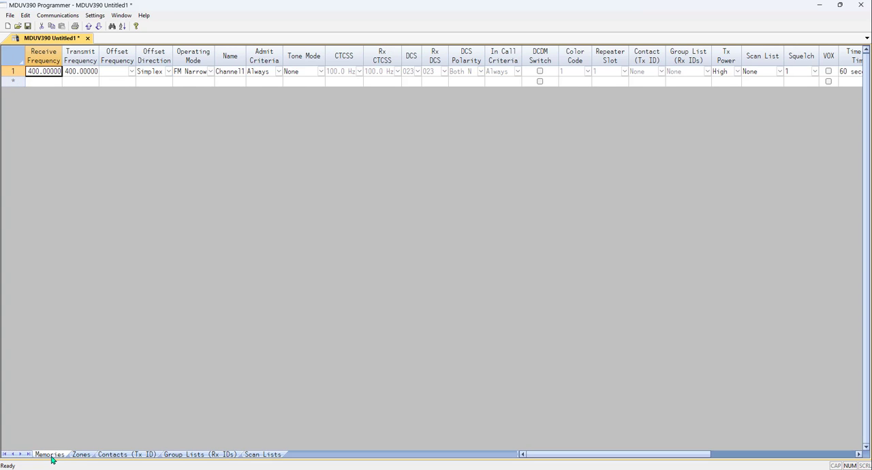
left_click(126, 455)
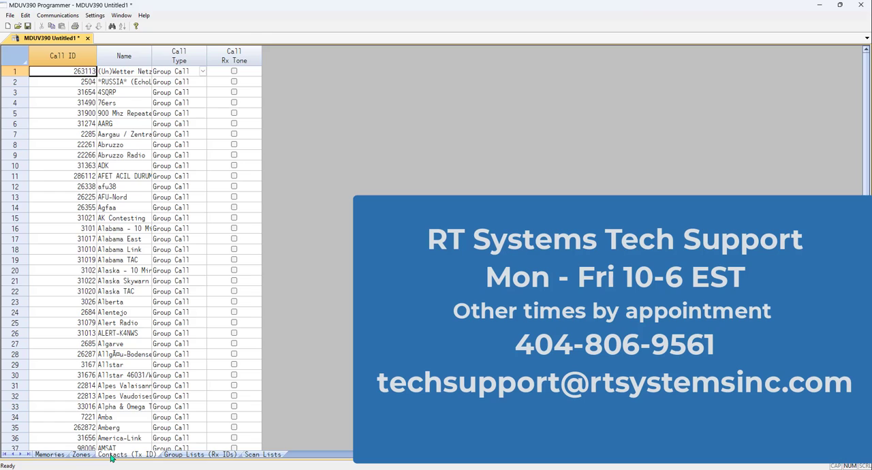